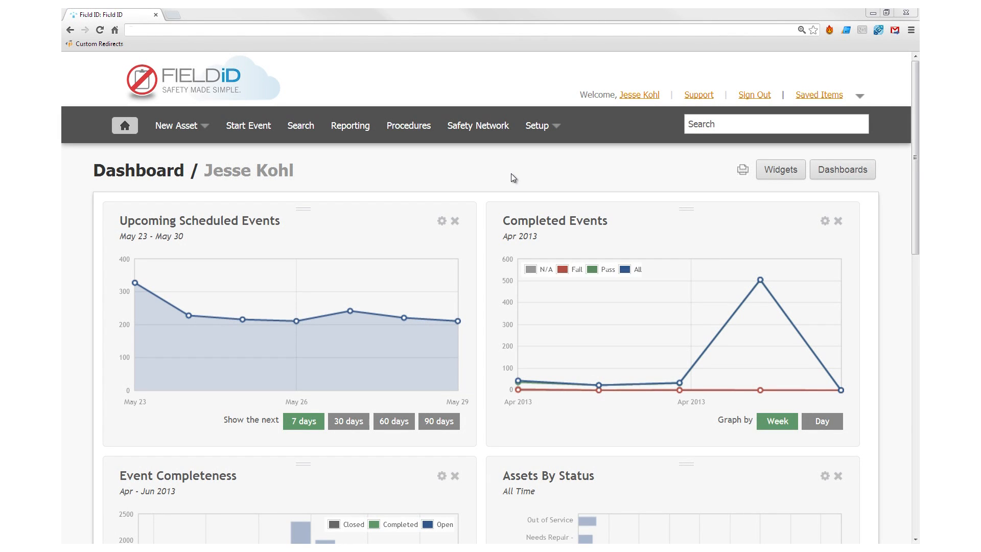
mouse_move(401, 126)
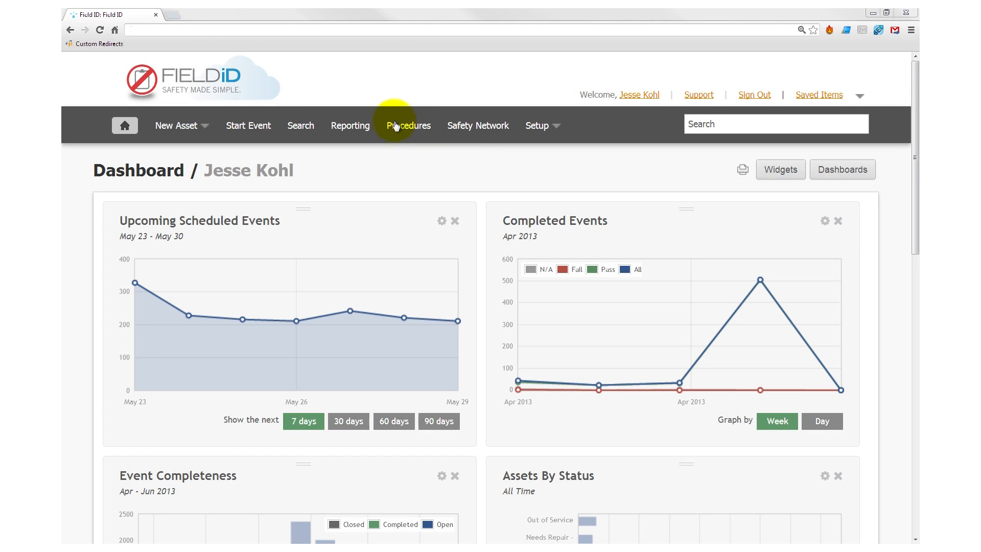
mouse_move(467, 171)
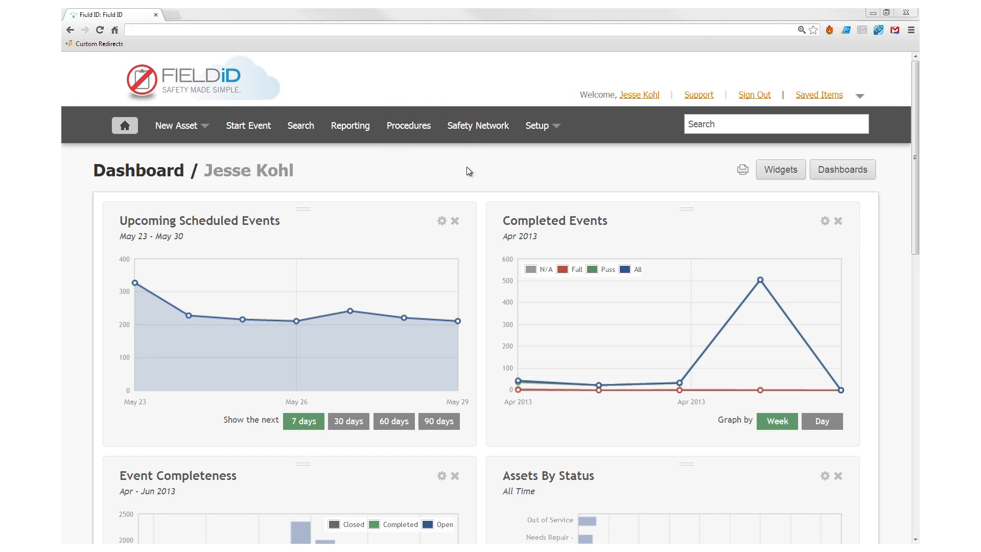
mouse_move(413, 138)
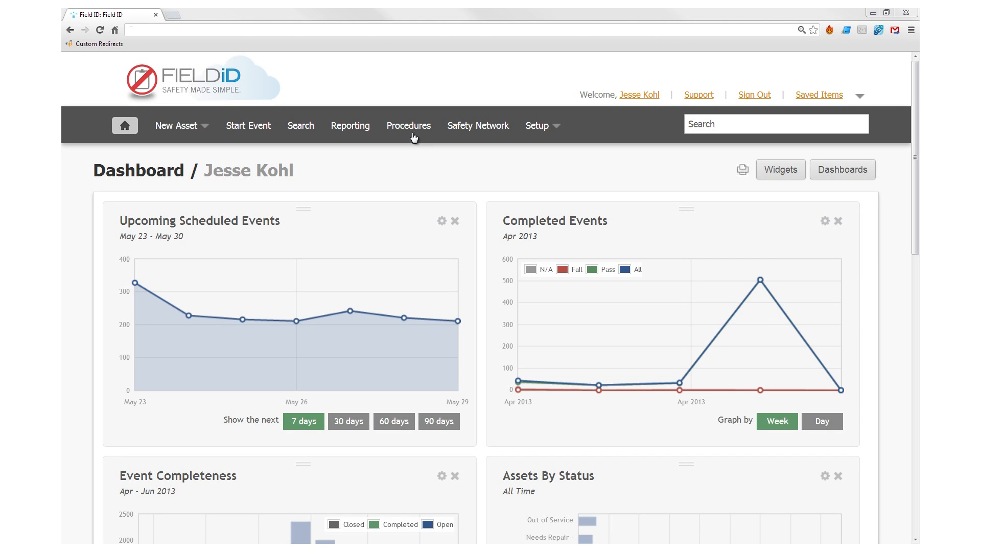
List all 21 procedures, then search the dashboard for 'Boil' to find Boiler 3.
click(408, 126)
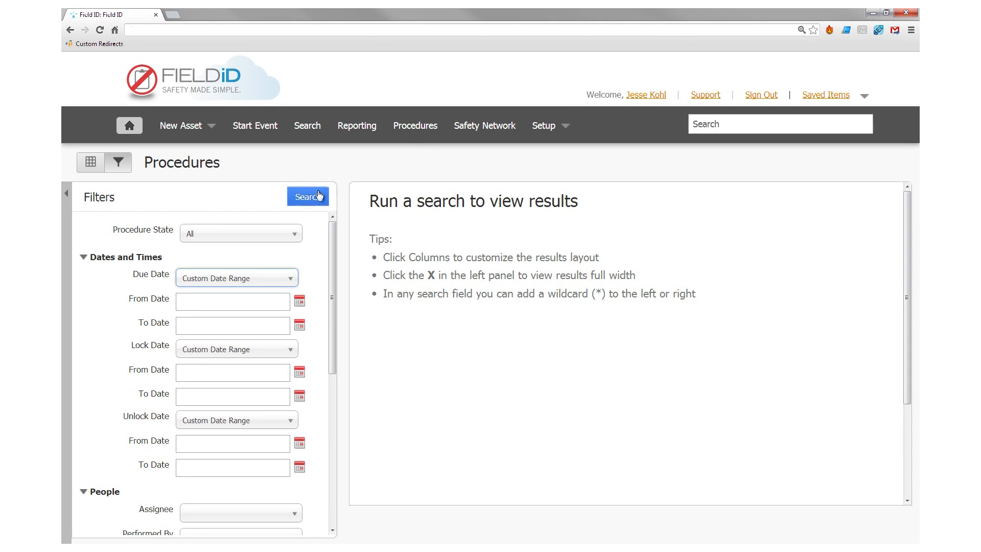
click(308, 196)
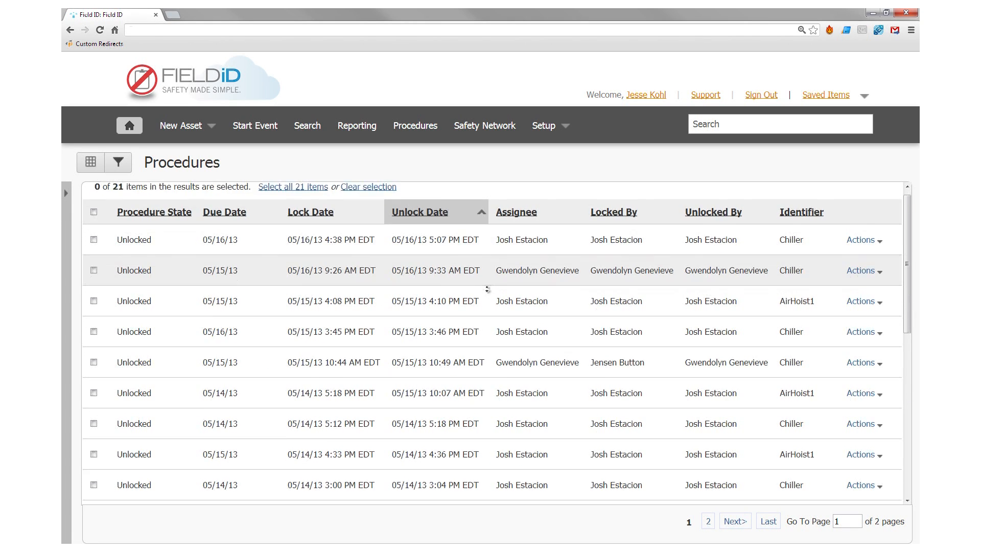
scroll(down, 3)
text(Boil)
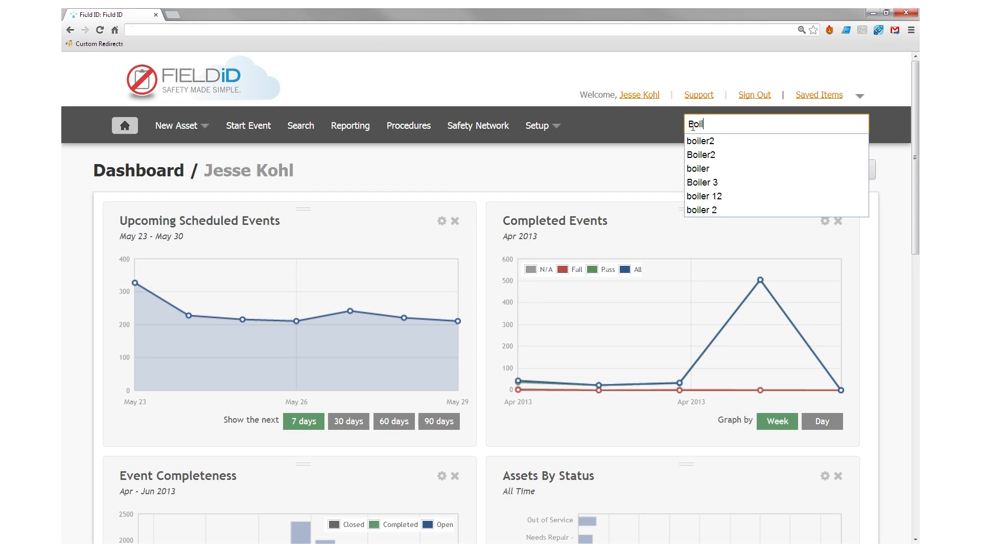
Open the Boiler 3 asset summary and view its procedures.
click(702, 182)
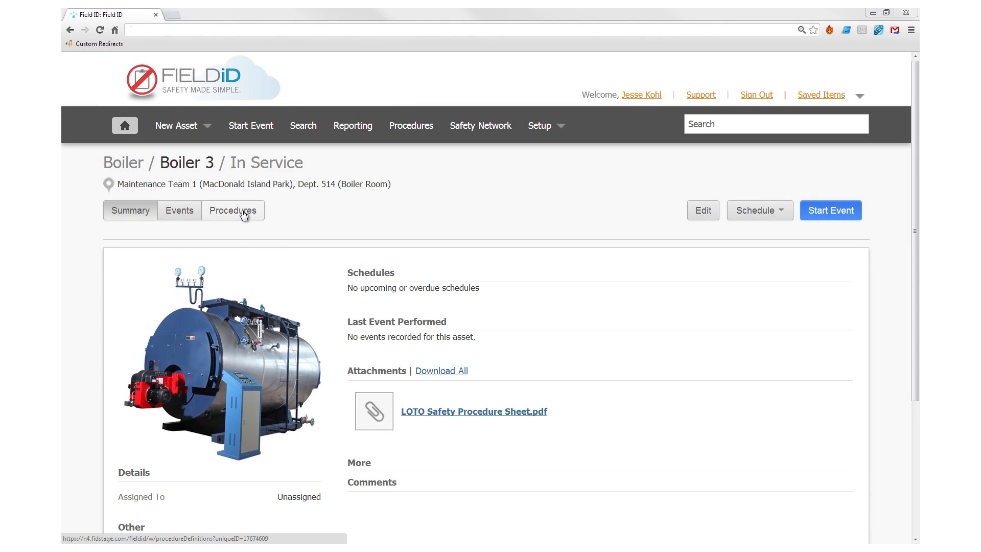
click(232, 210)
text(ta)
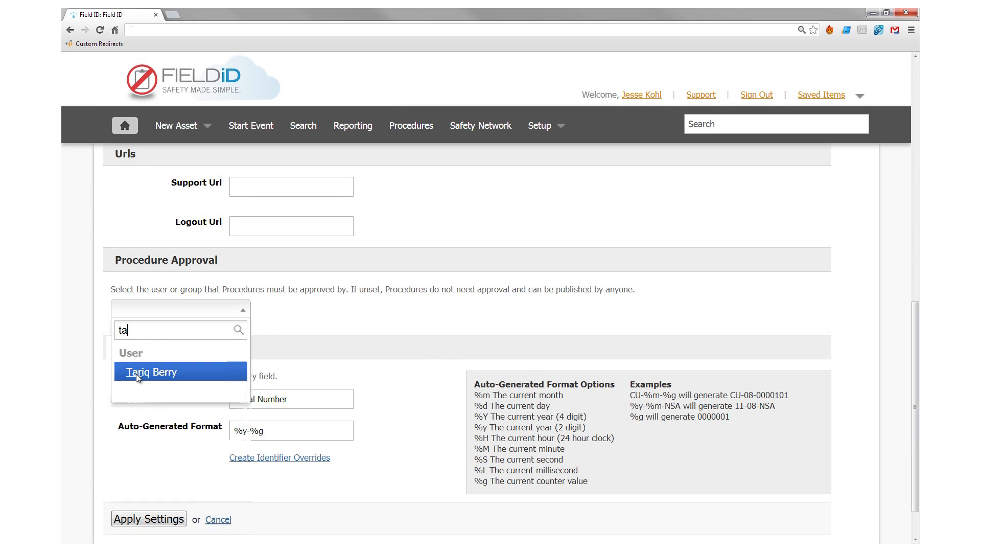
Choose the matching user as procedure approver and submit for approval.
click(152, 372)
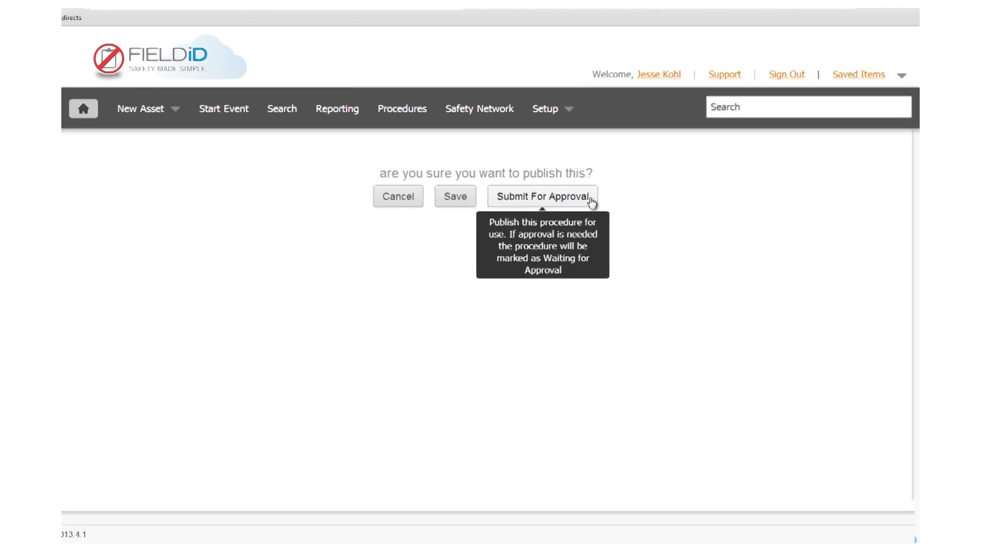
click(543, 196)
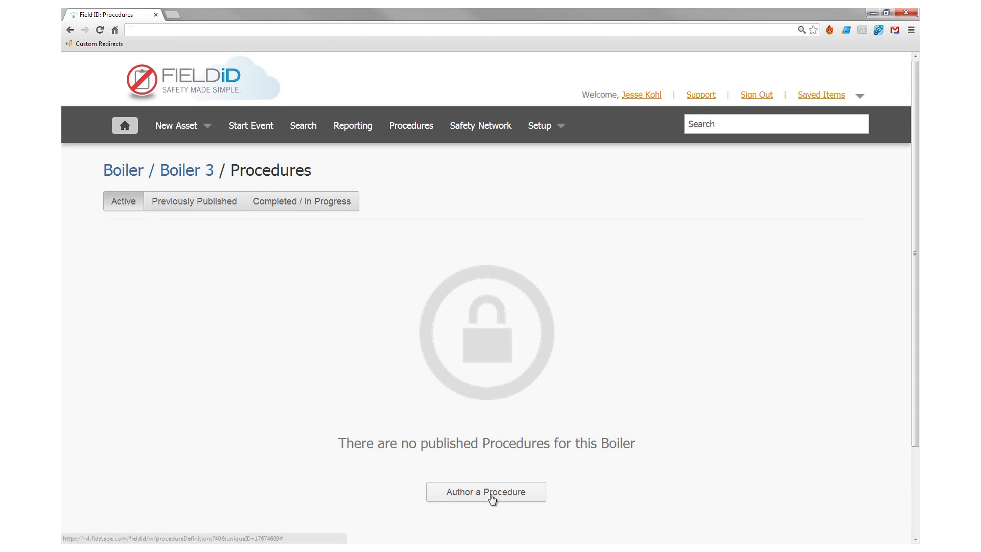
Start procedure MPH-100 for Boiler 3 with three warnings and electronic ID E00401009B0B2195.
click(486, 491)
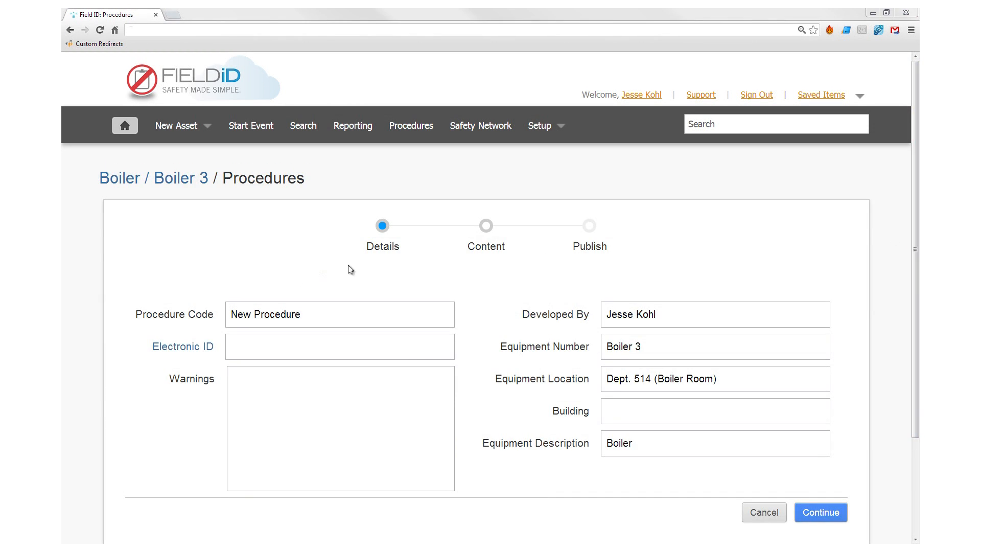
text(MPH-100)
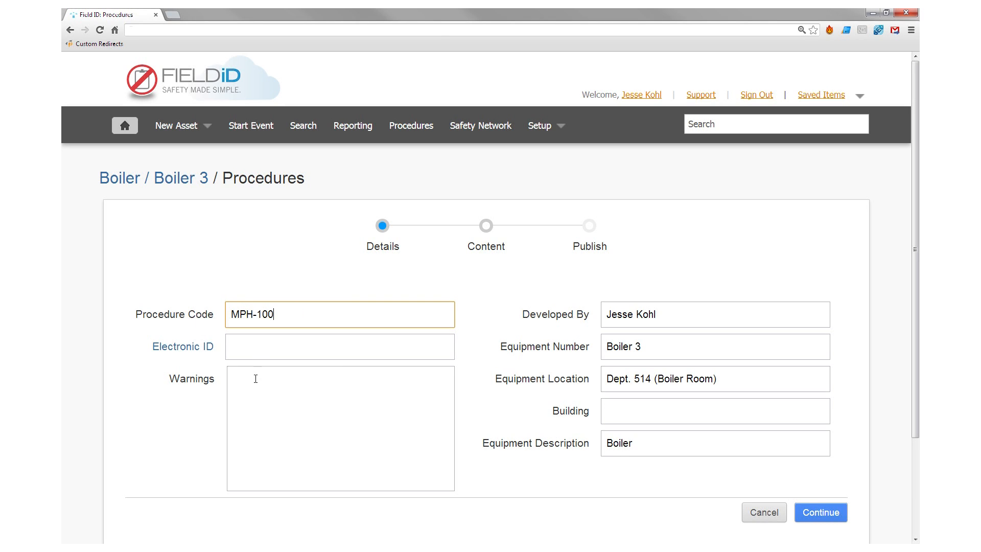
text(1. Do NOT turn off water inlet valve until Boiler has cooled down.)
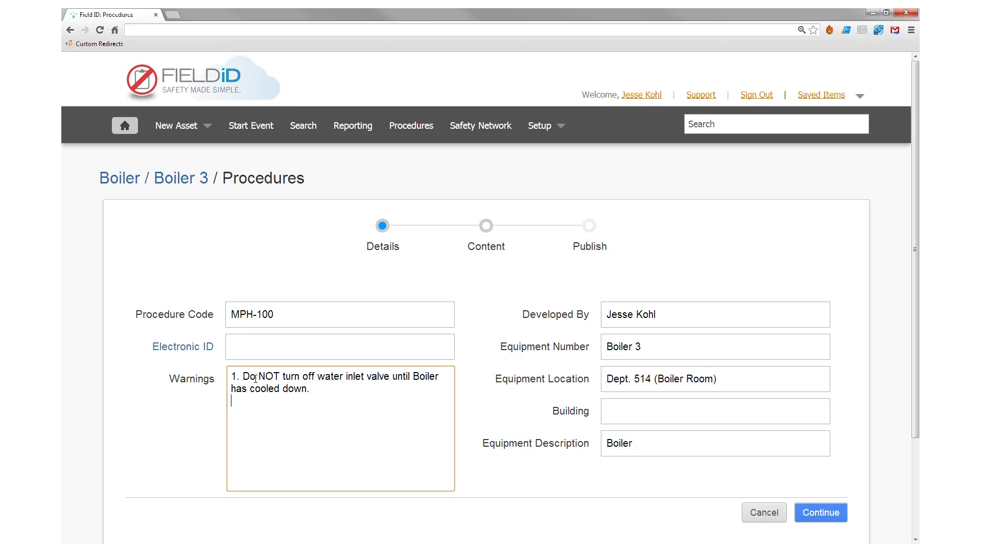
text(2. After locking out equipment, bleed down steam pressure and make sure gauges)
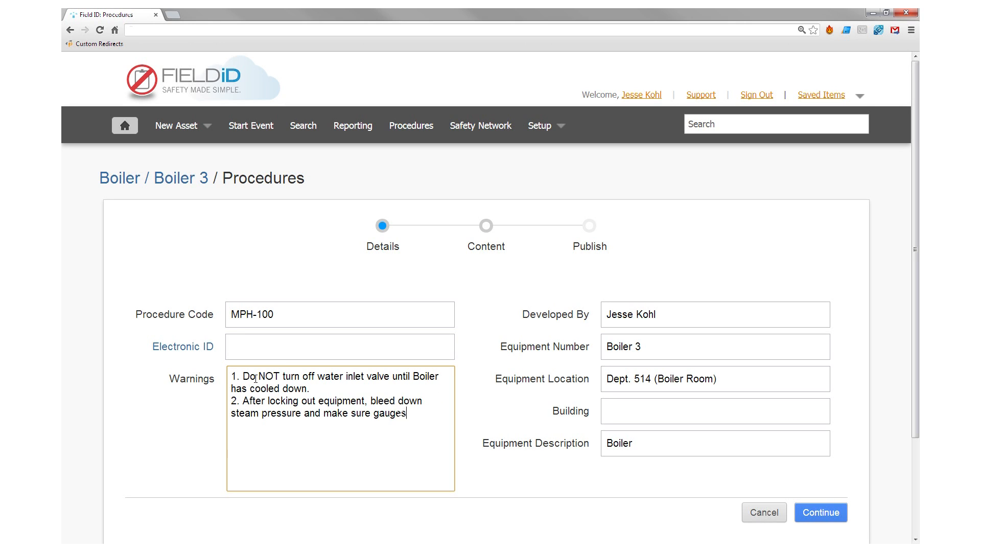
text(read 0 PSI.)
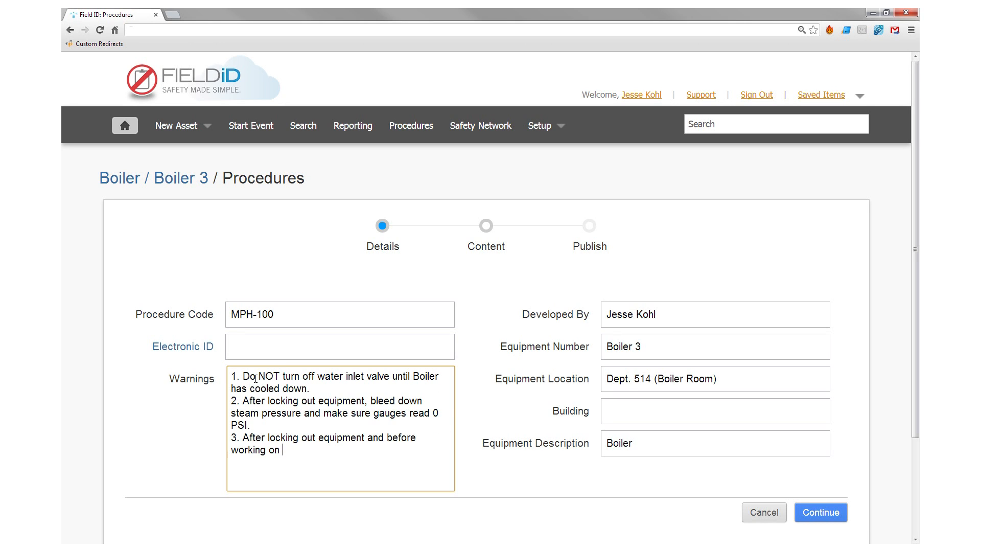
text(equipment, allow equipment to cool off to a safe working temperature)
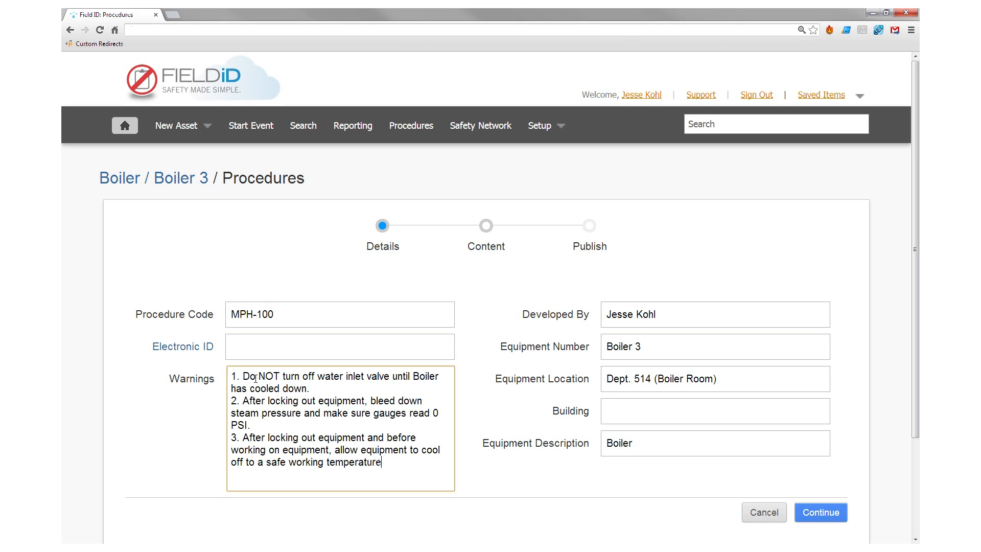
text(.)
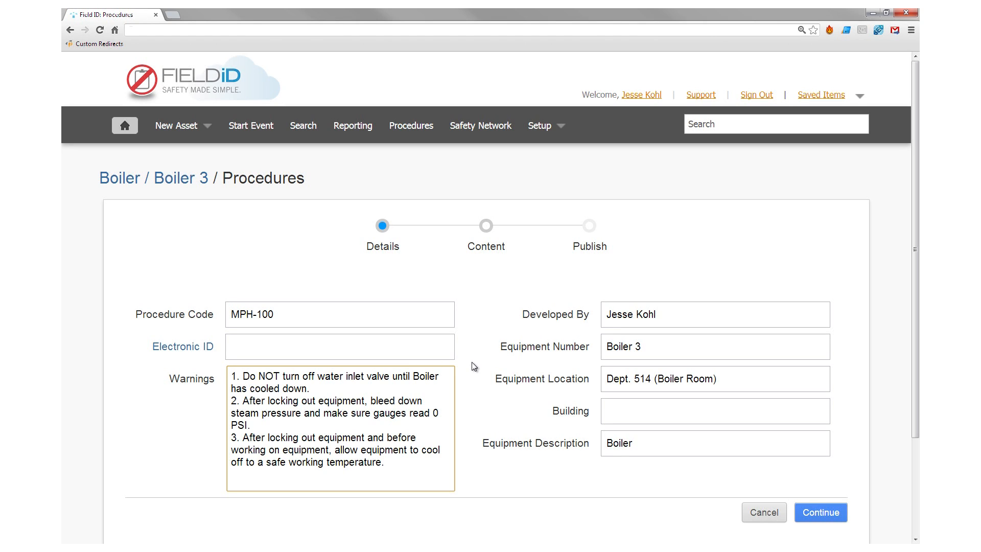
mouse_move(192, 347)
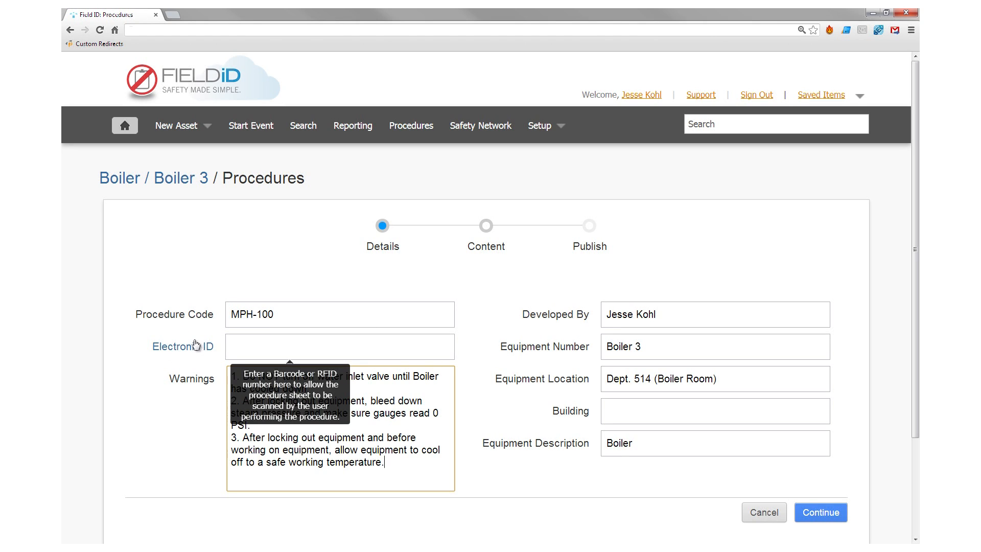
text(E00401009B0B2195)
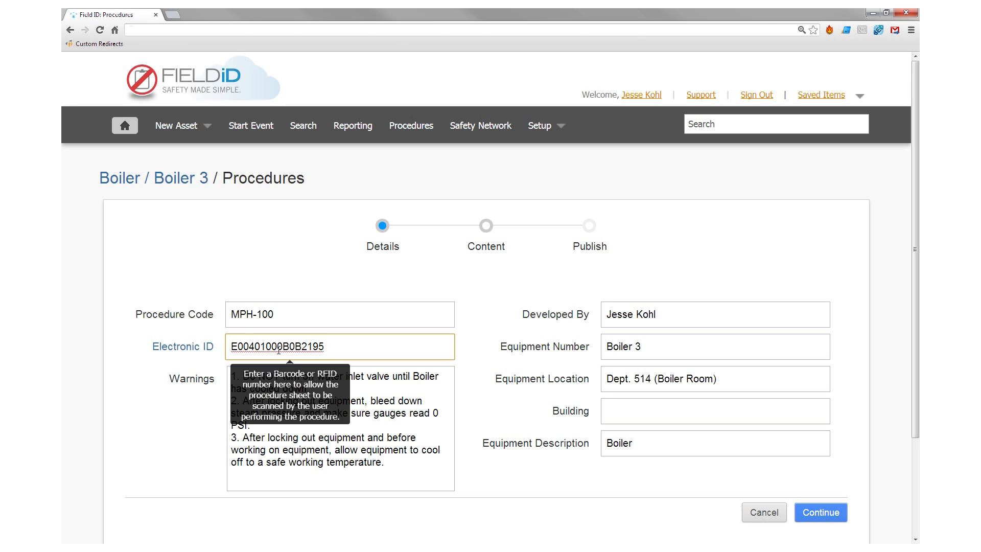
click(715, 411)
text(11)
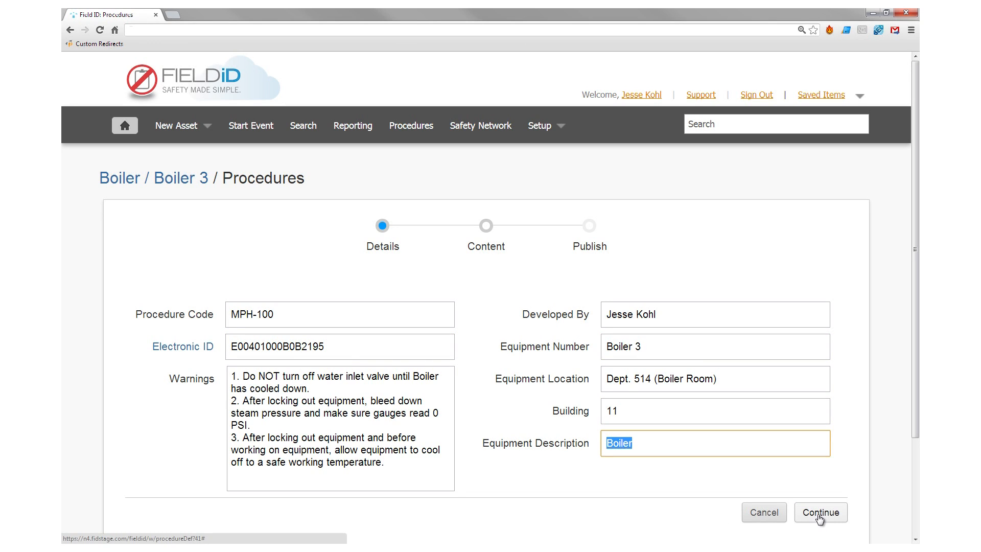
Move to the content step and list the isolation point energy types.
click(820, 512)
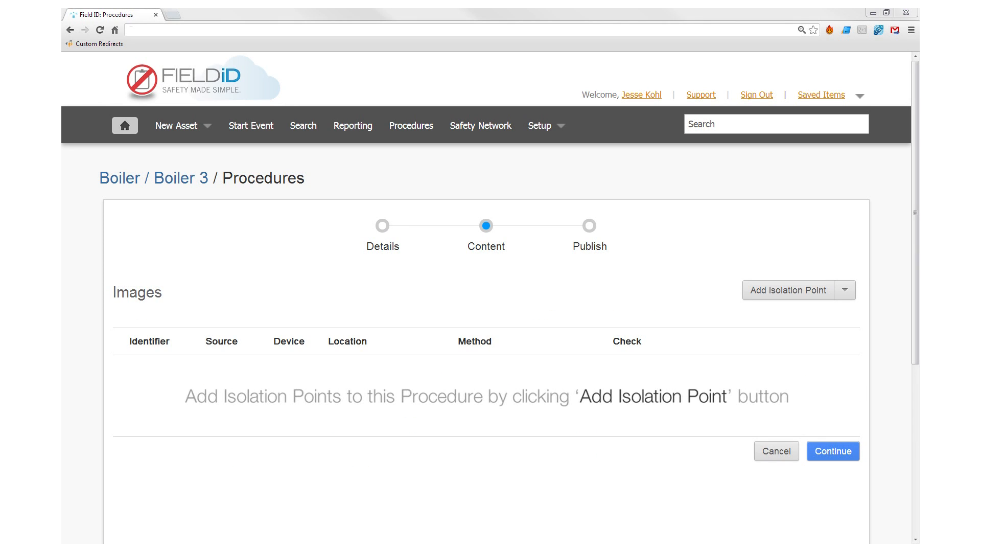
mouse_move(685, 257)
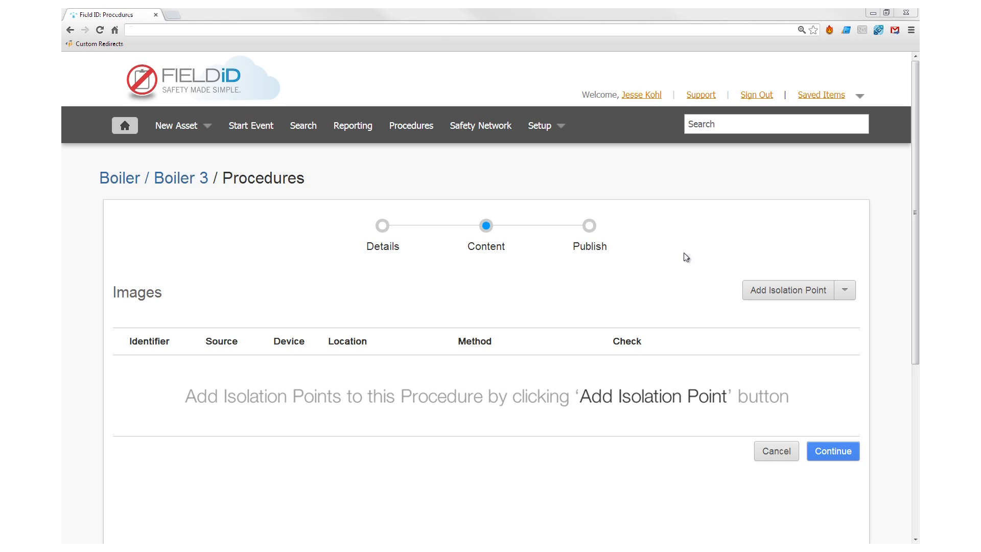
mouse_move(774, 291)
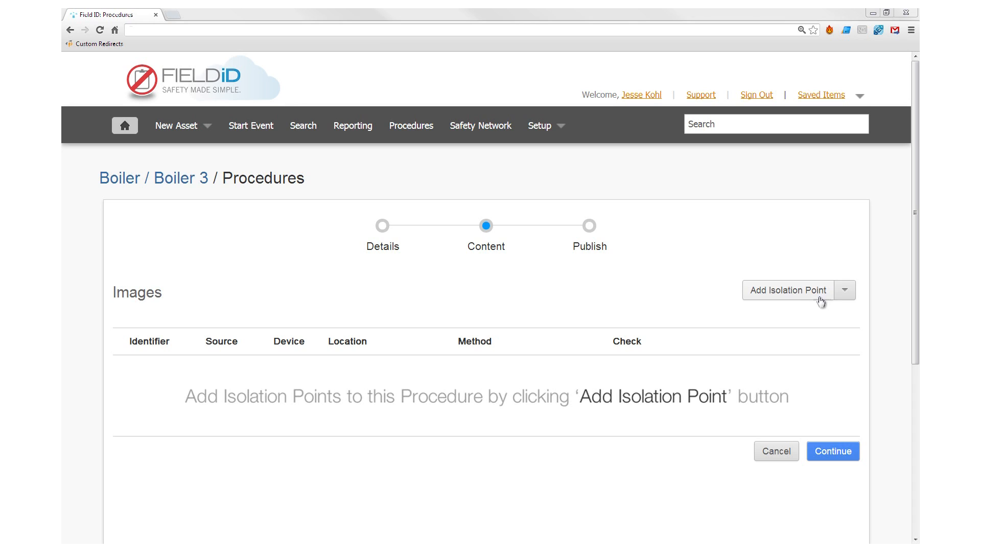
click(845, 290)
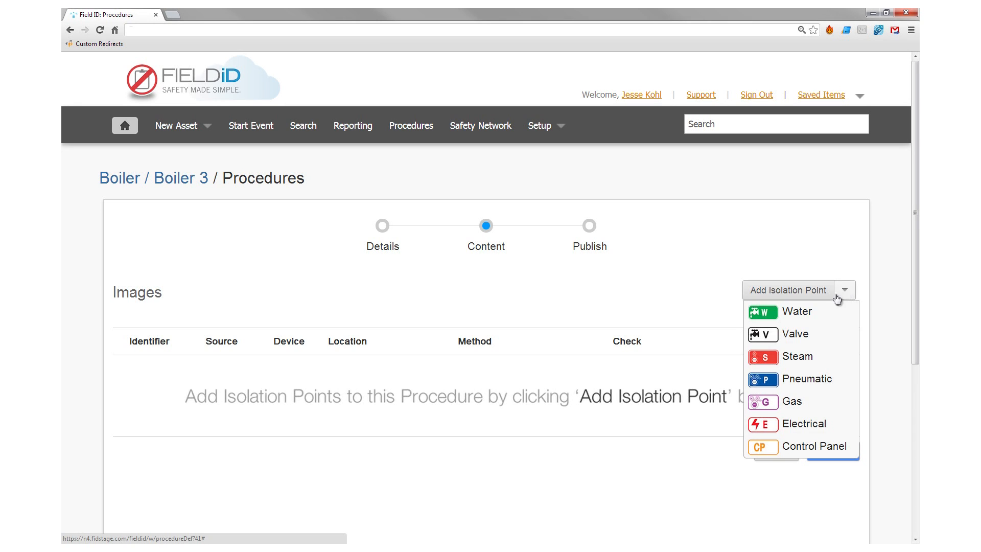
mouse_move(817, 357)
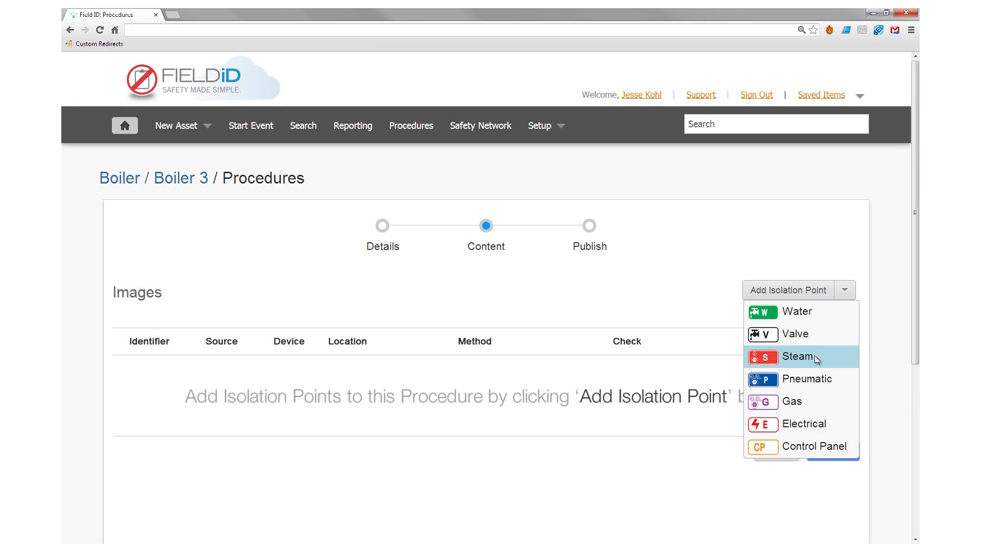
mouse_move(808, 412)
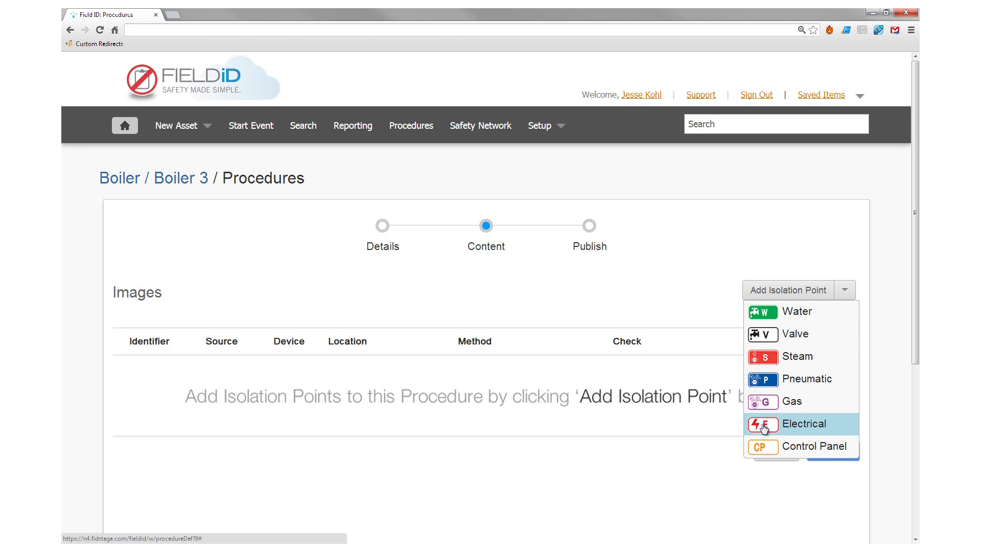
Add electrical isolation point E-1 with its label placed on the control-box photo.
click(803, 424)
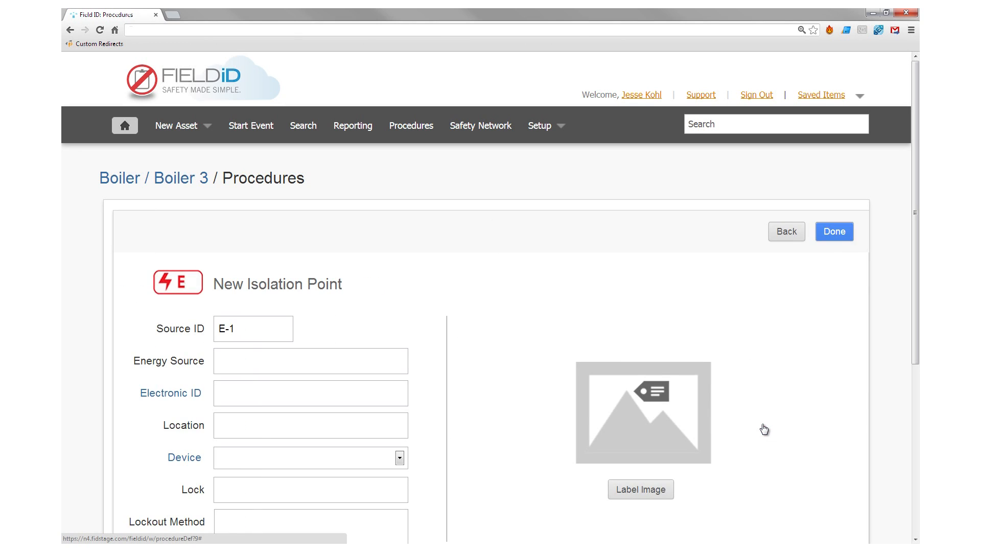
click(641, 489)
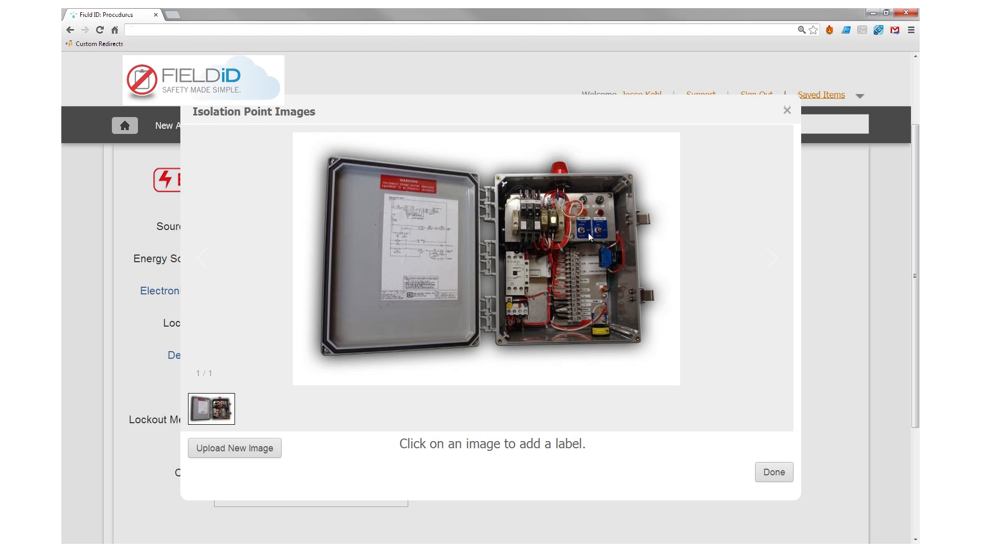
click(590, 233)
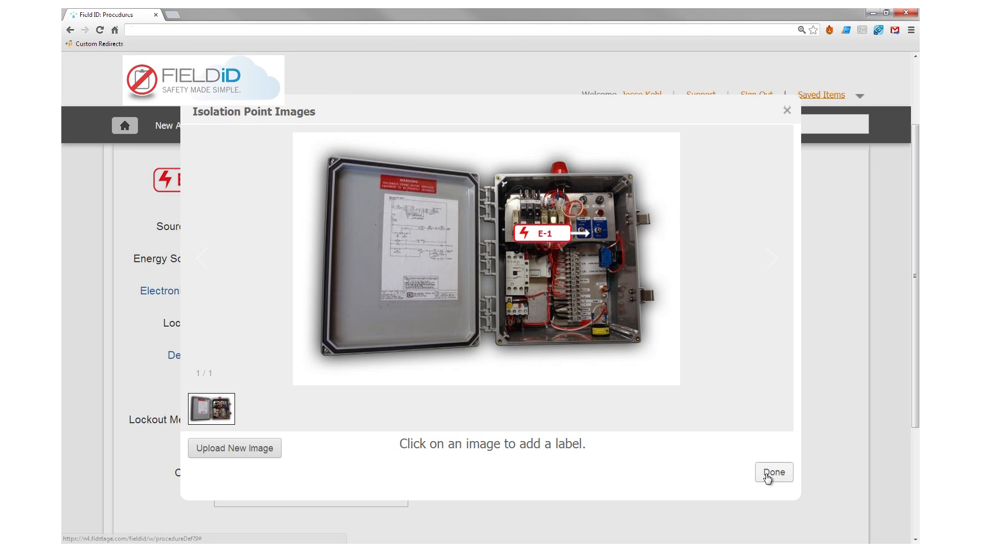
click(773, 472)
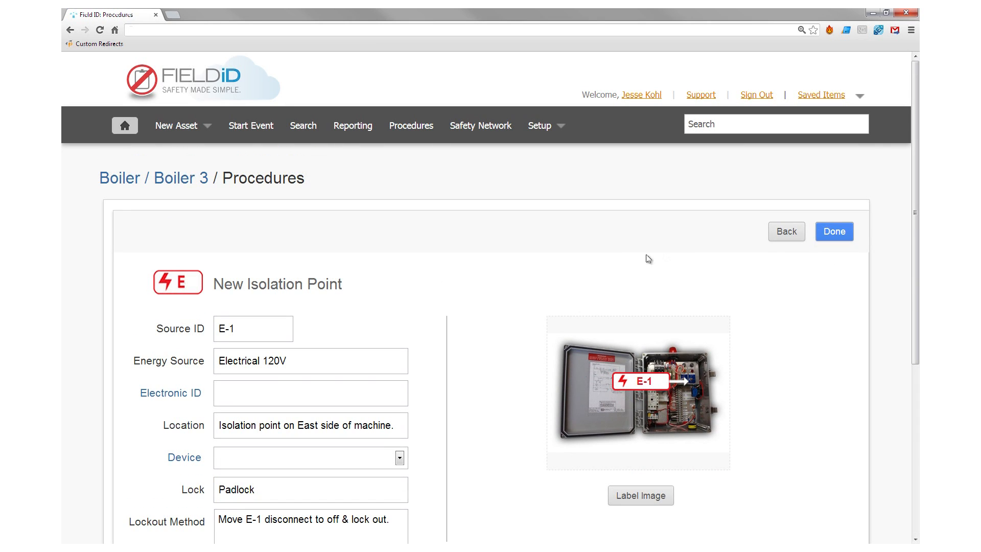
Save E-1 and scroll to the table listing G-1, E-1, S-1 and W-1.
click(834, 231)
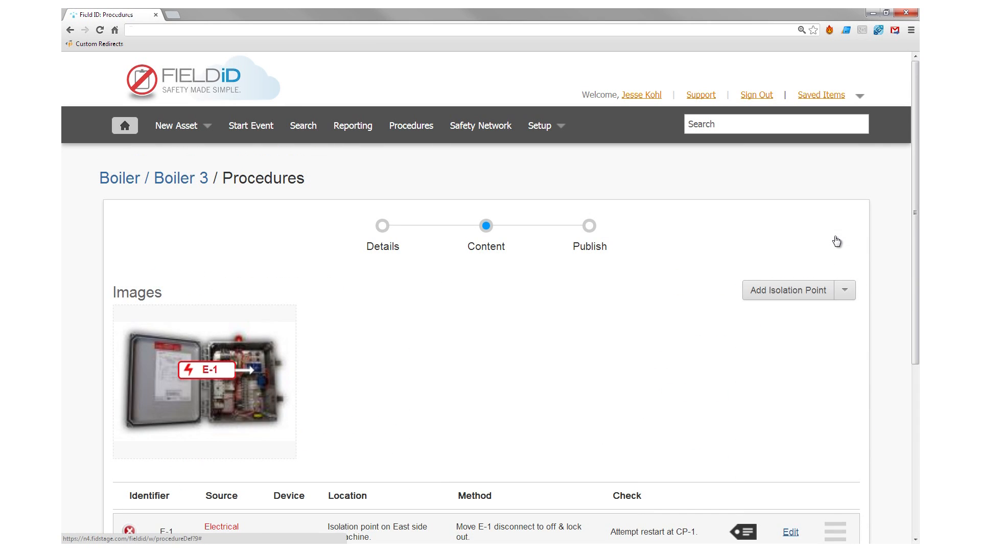
scroll(down, 3)
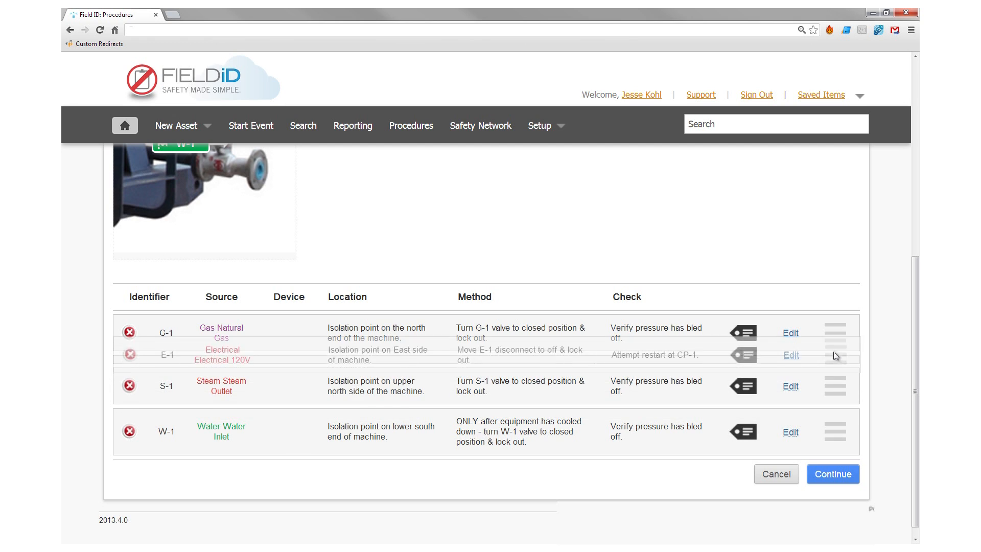
Publish MPH-100 as revision 1 of Boiler 3's active procedures.
click(832, 474)
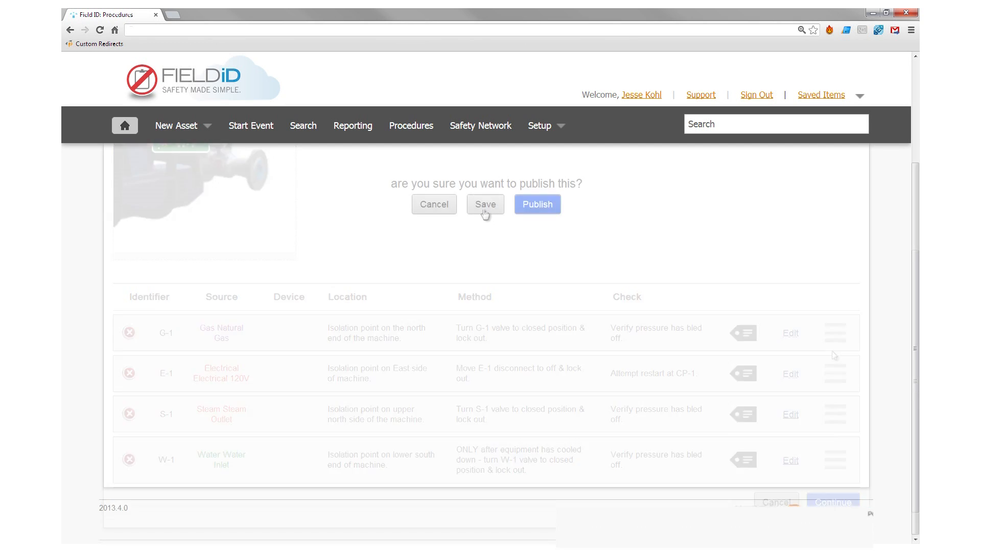
mouse_move(485, 209)
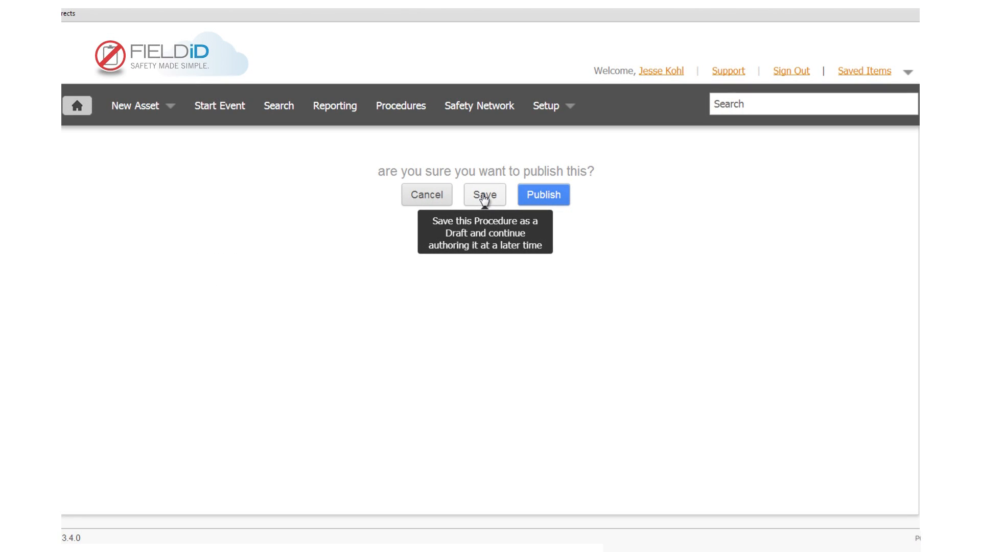
mouse_move(546, 232)
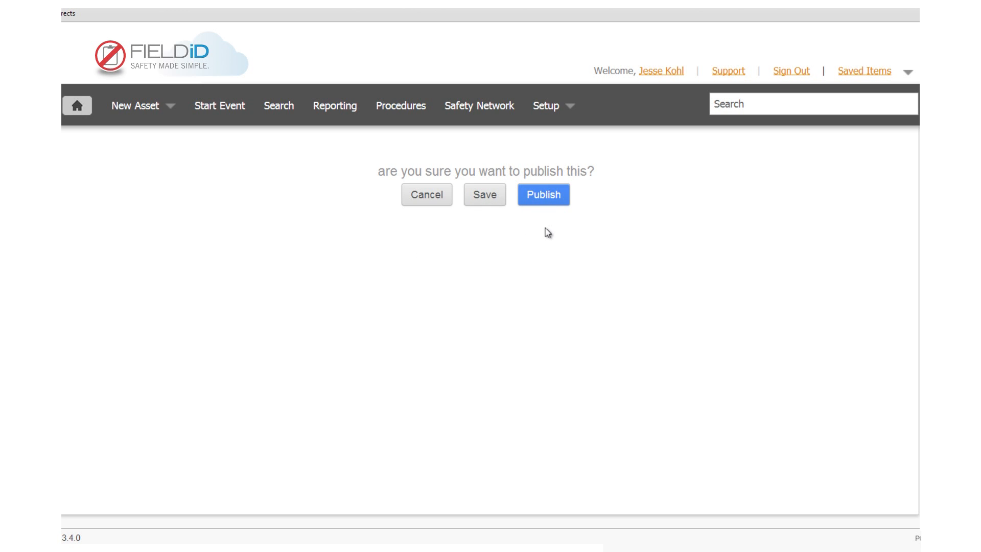
mouse_move(548, 204)
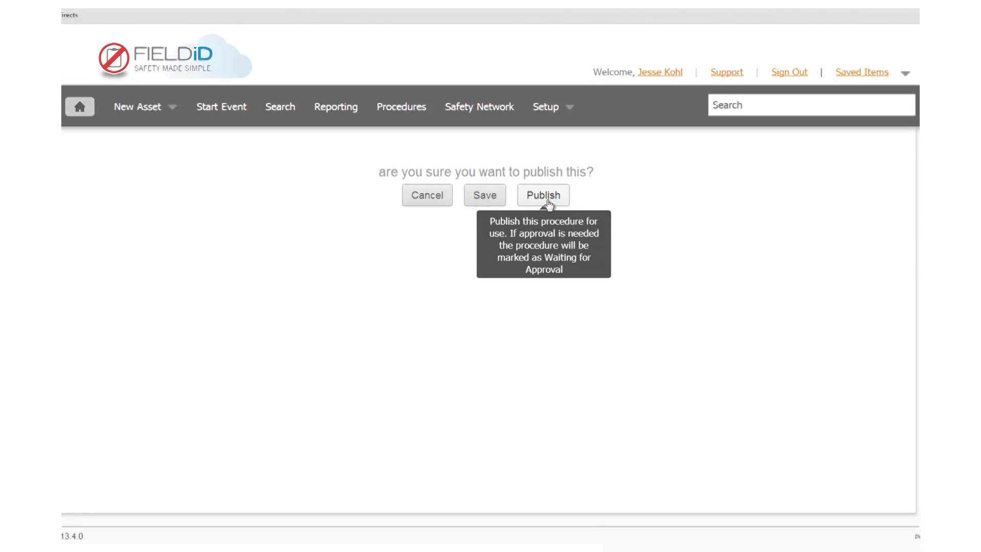
click(543, 195)
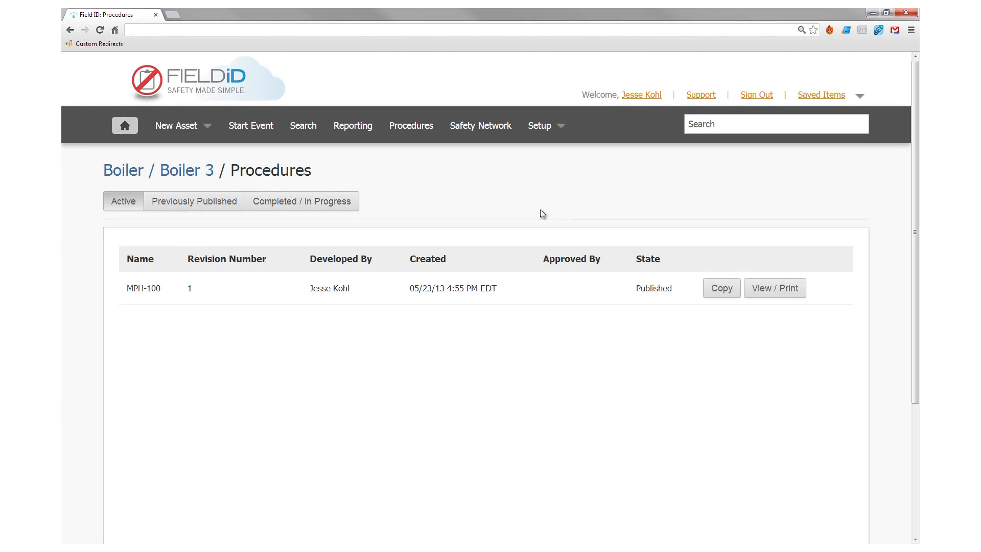
mouse_move(783, 297)
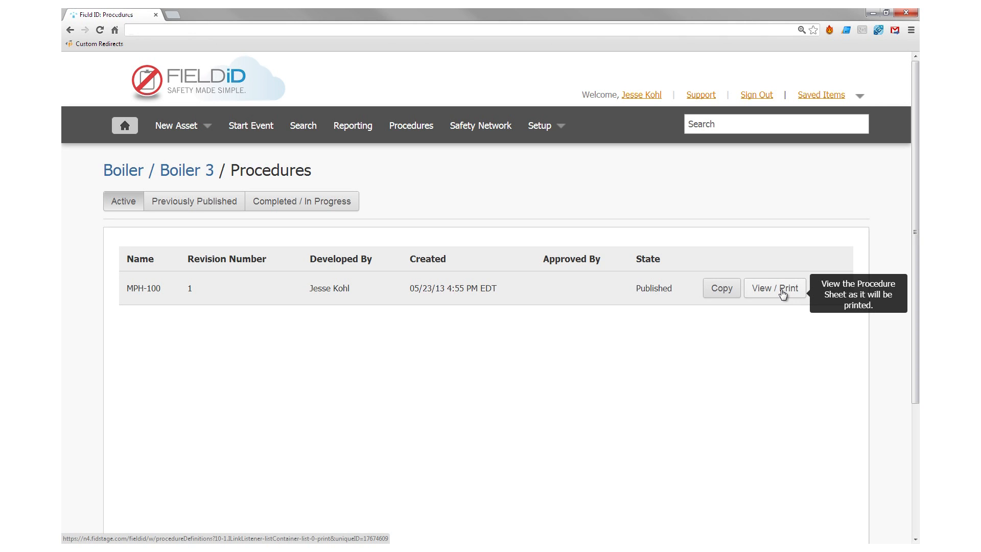
View MPH-100's printable lockout/tagout sheet for Boiler 3.
click(775, 287)
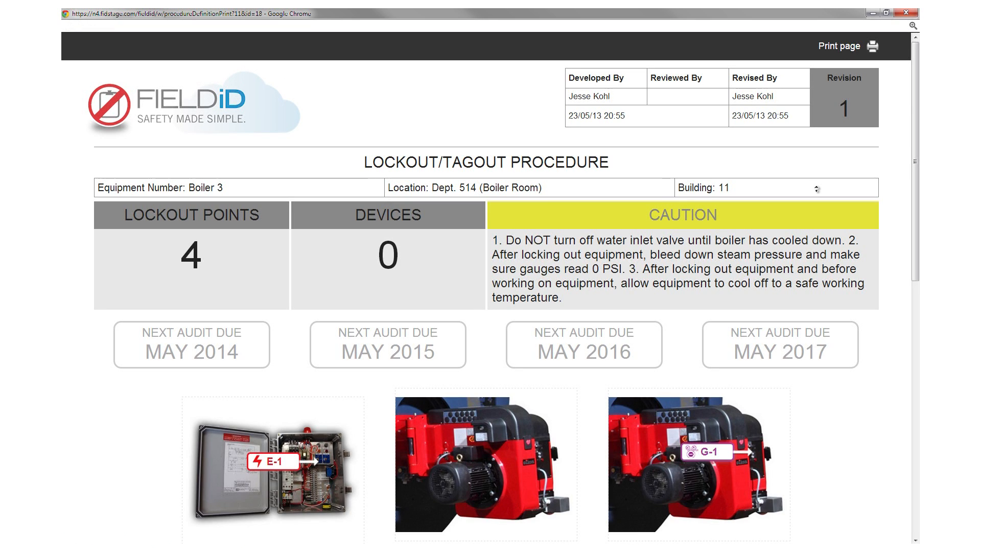